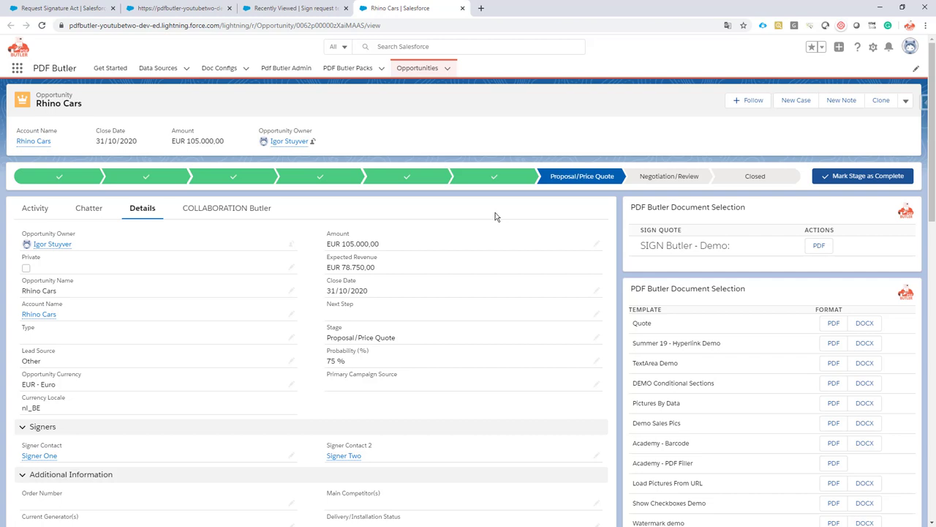
pyautogui.moveTo(348, 247)
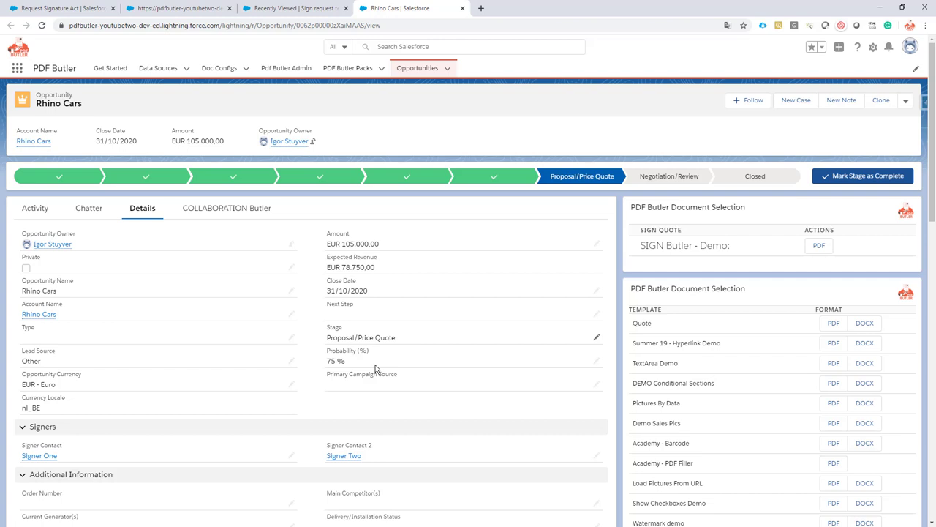
pyautogui.moveTo(70, 450)
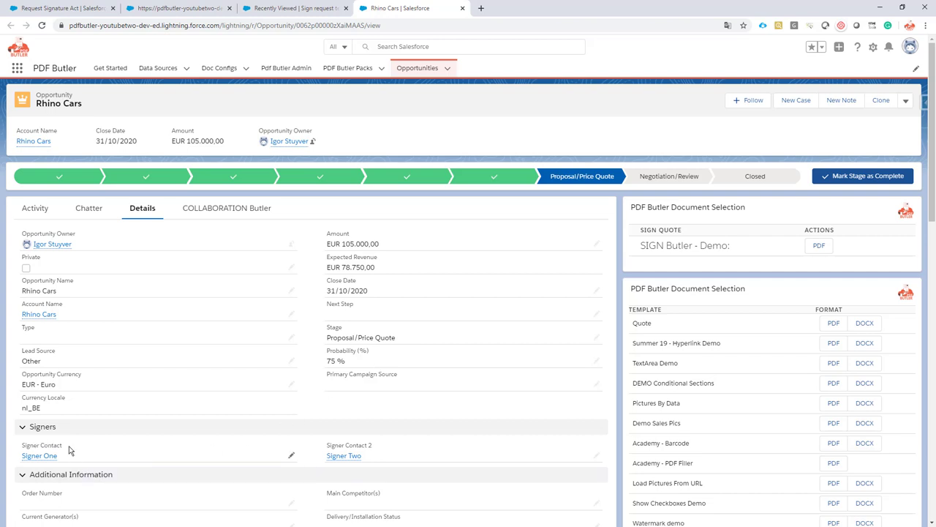
pyautogui.moveTo(175, 446)
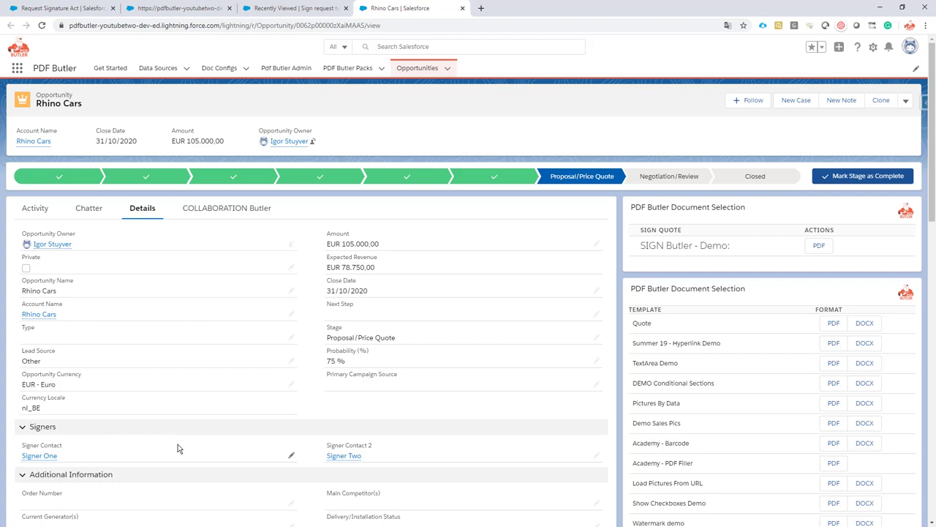
pyautogui.moveTo(287, 417)
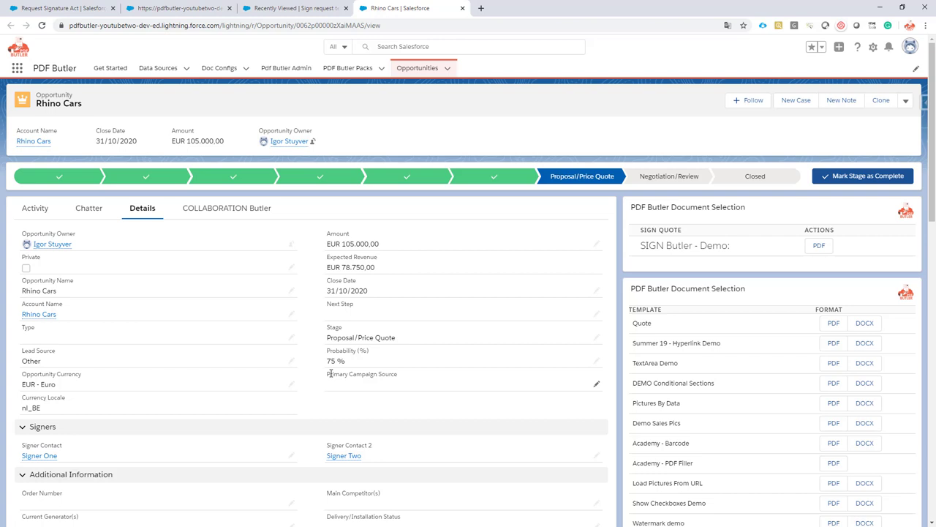
pyautogui.moveTo(334, 445)
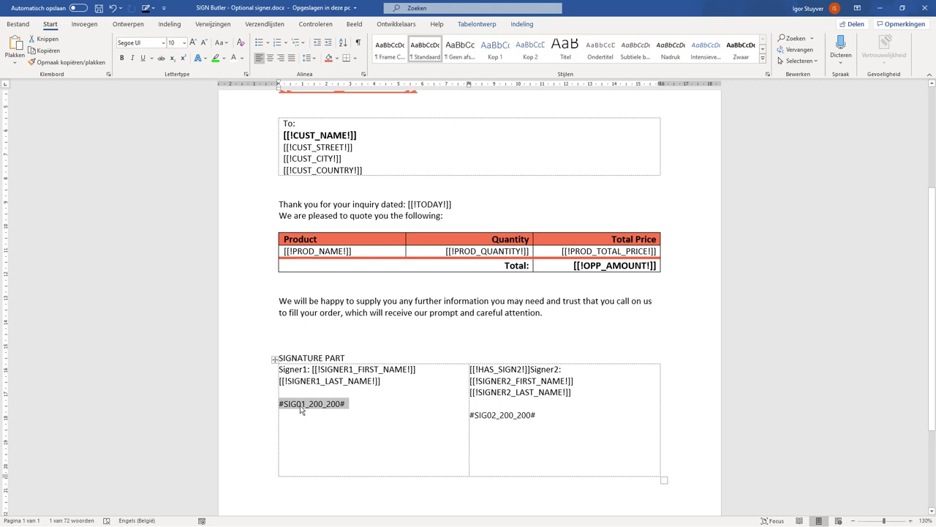
pyautogui.moveTo(512, 415)
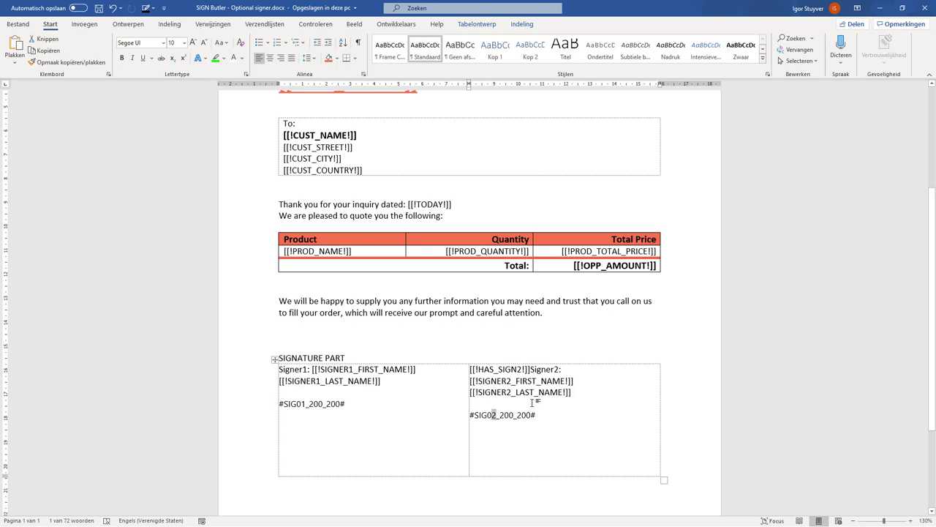
# - Scroll the quote template down to the SIGNATURE PART table with its Signer1 and Signer2 columns
pyautogui.scroll(-3)
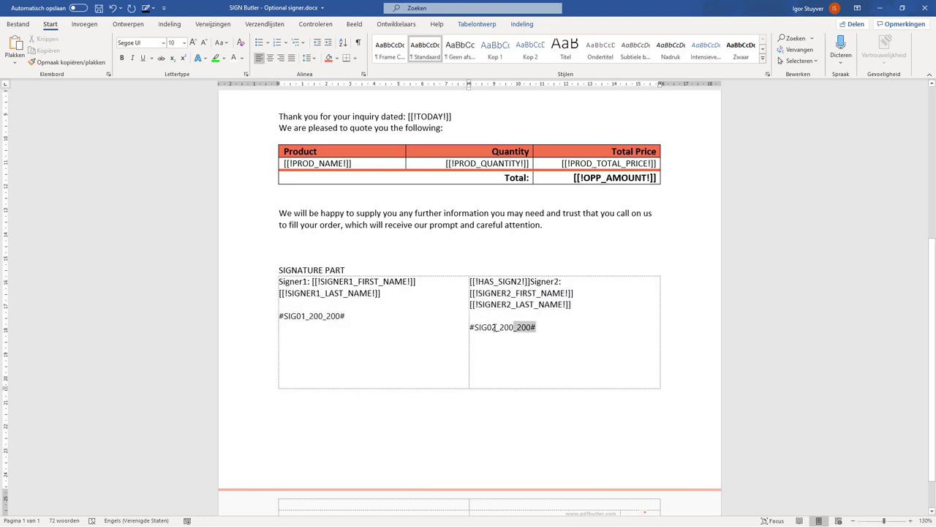
# - Delete the #SIG01_200_200# and #SIG02_200_200# tags from both signer columns
pyautogui.doubleClick(503, 328)
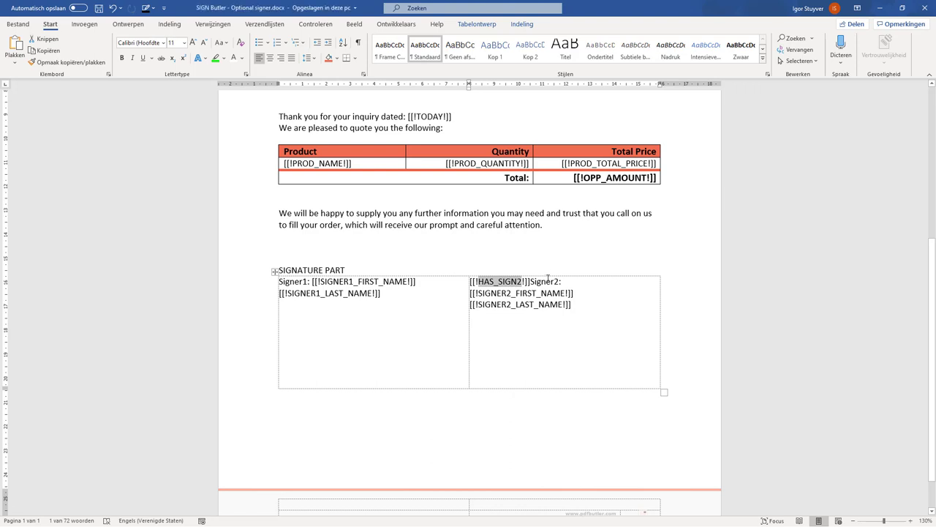
pyautogui.moveTo(547, 278)
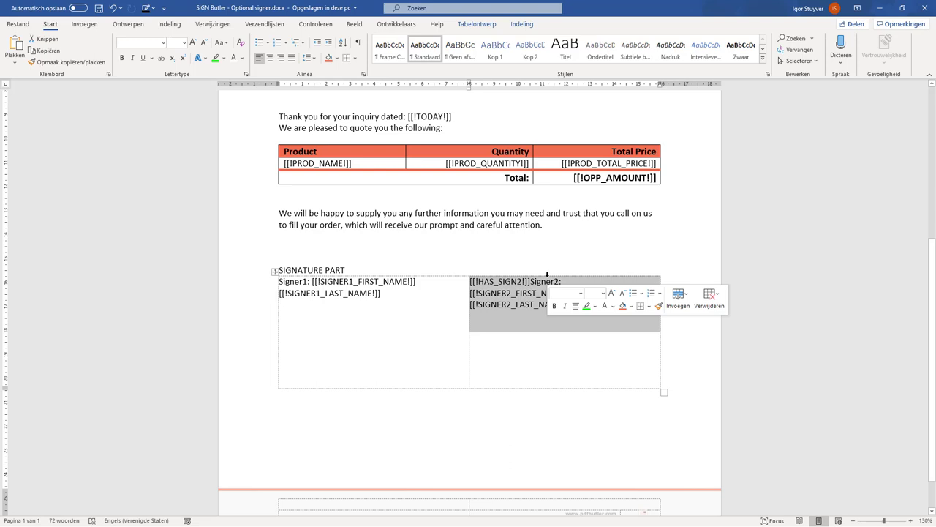
pyautogui.click(409, 293)
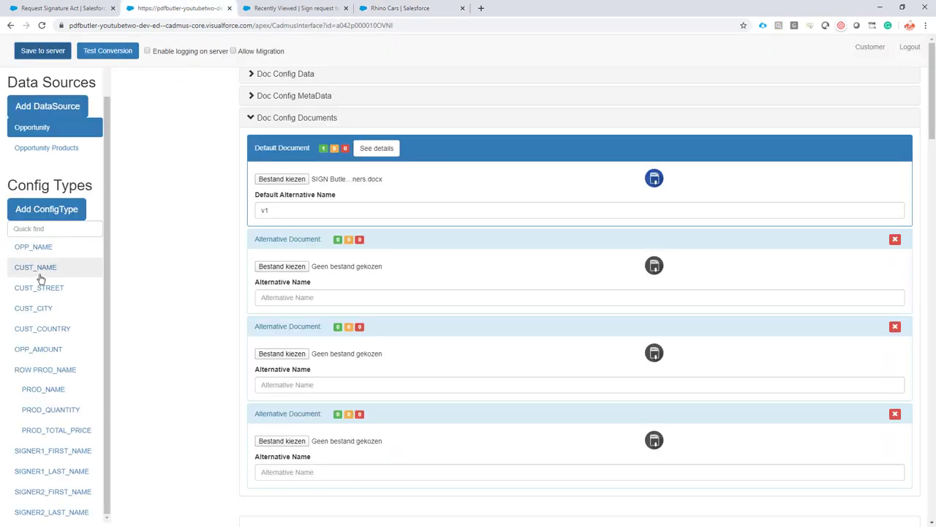
pyautogui.scroll(-3)
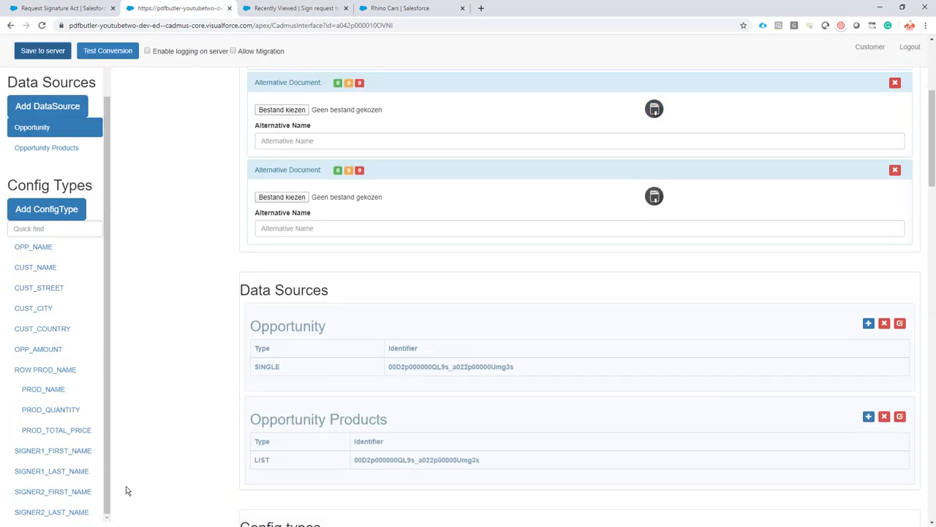
# - Add a new config type named HAS_SIGN2 of type TABLE_COLUMN_REMOVER
pyautogui.click(47, 208)
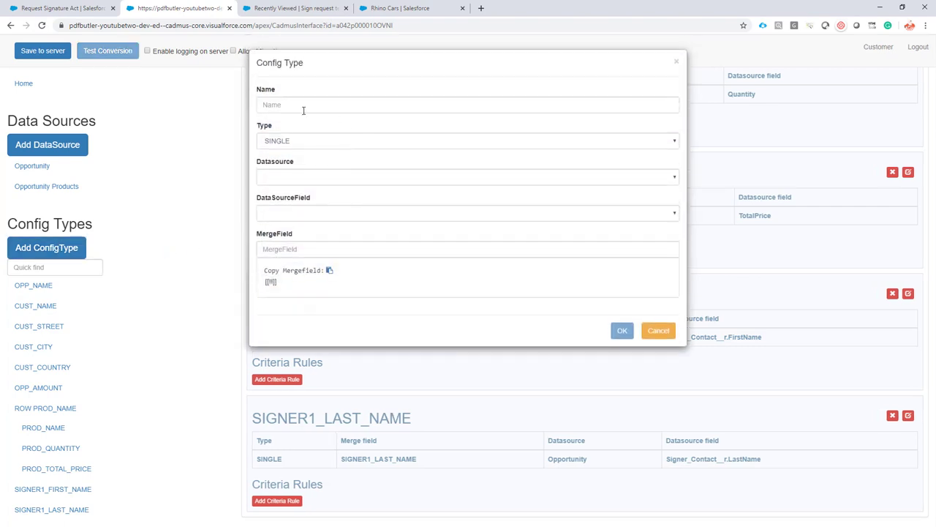
pyautogui.write('HAS_SIGN2')
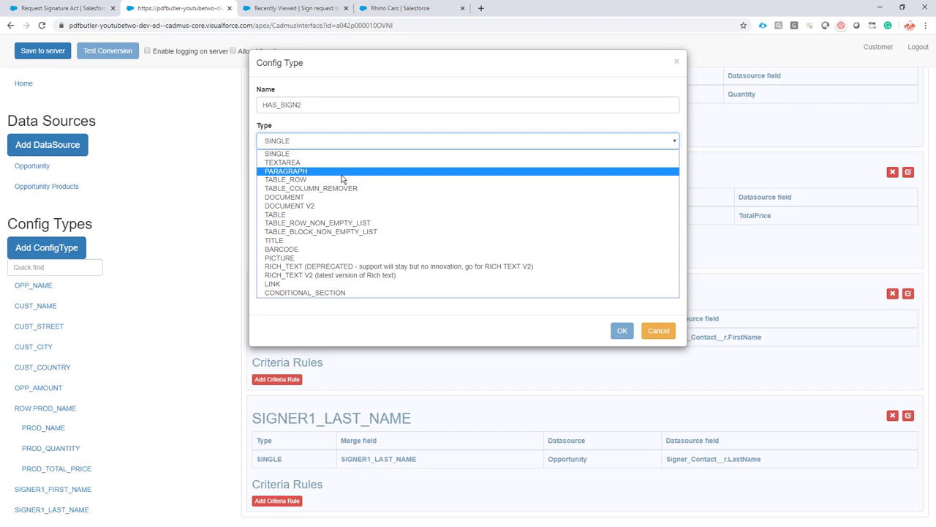
pyautogui.click(310, 187)
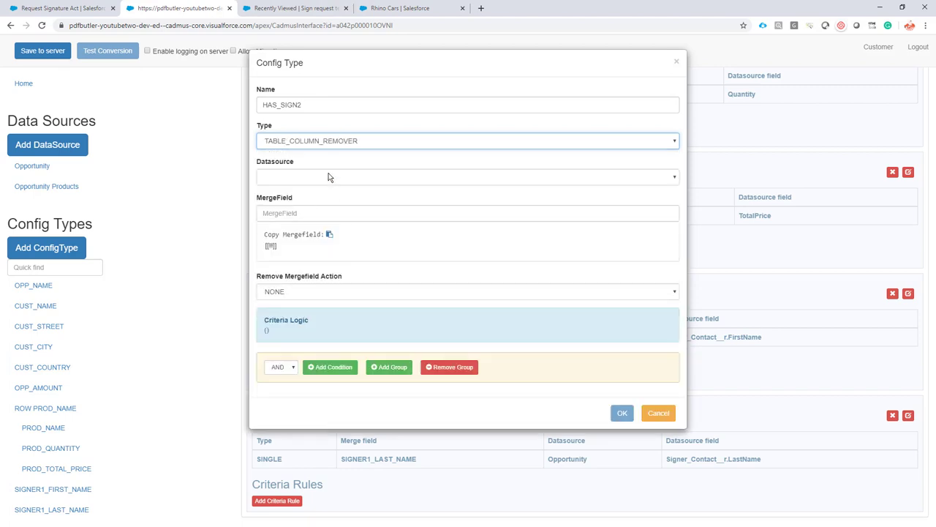
pyautogui.moveTo(281, 149)
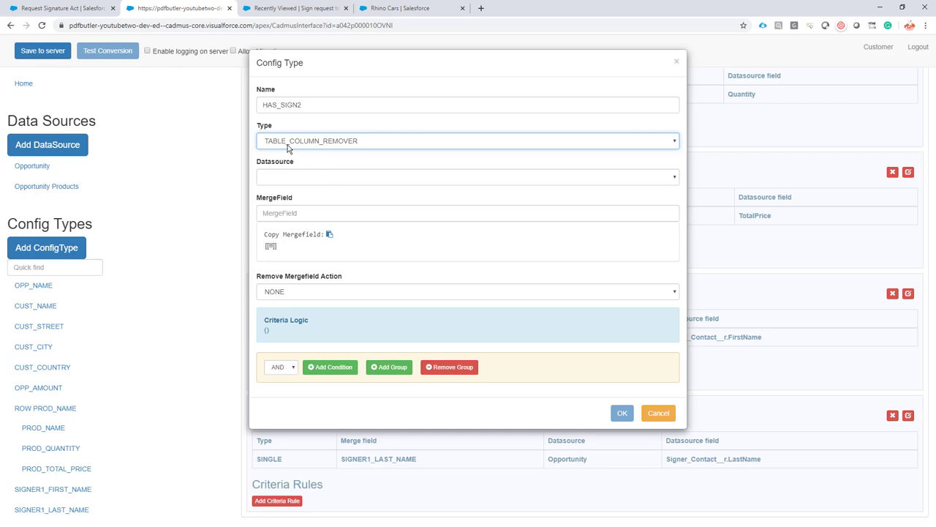
pyautogui.moveTo(306, 152)
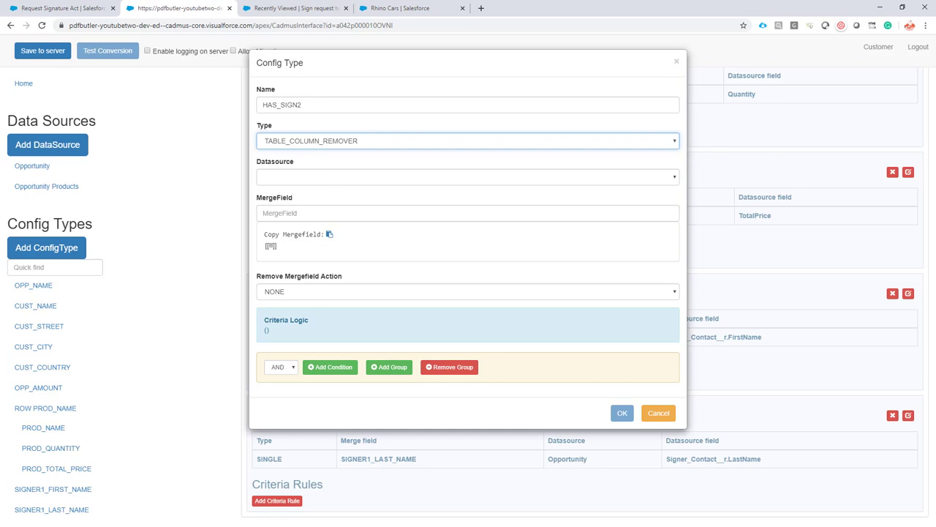
pyautogui.moveTo(281, 172)
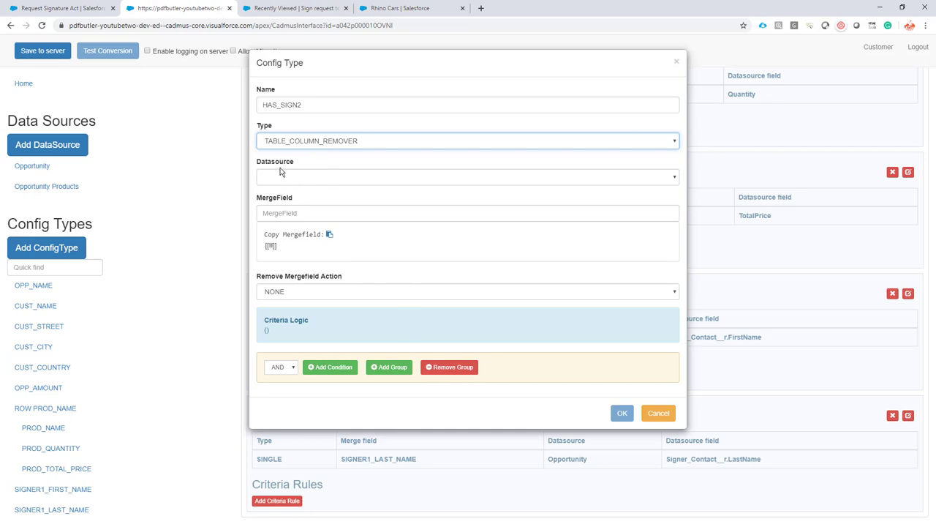
# - Set datasource Opportunity, merge field HAS_SIGN2, and removal action MERGE FIELD ONLY
pyautogui.click(468, 176)
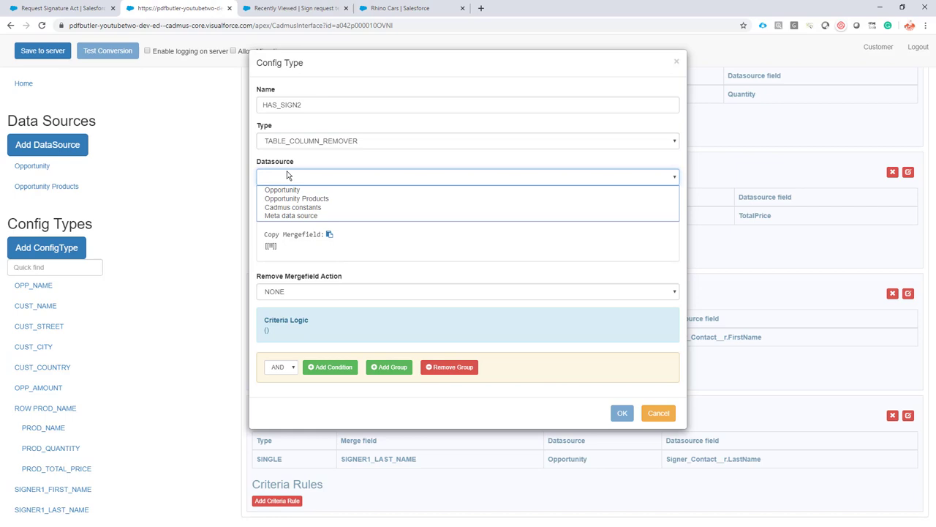
pyautogui.click(280, 191)
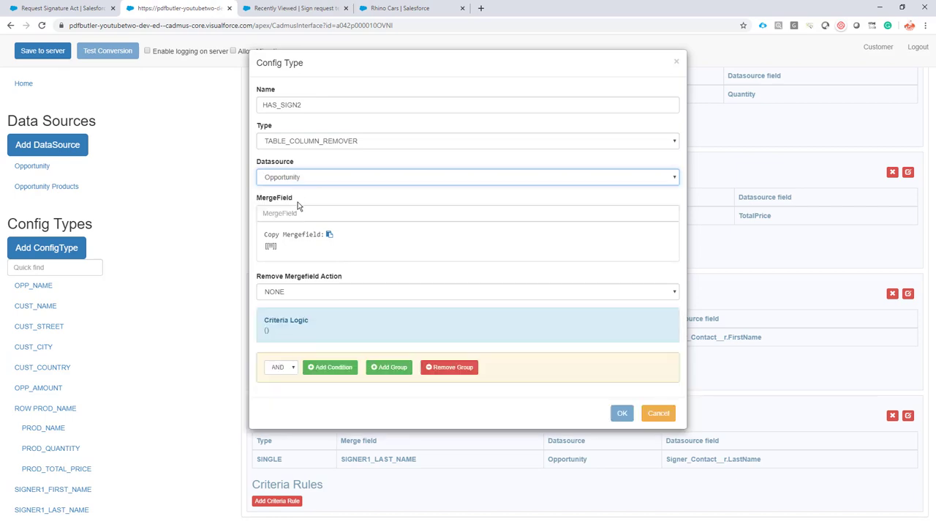
pyautogui.write('HAS_SIGN2')
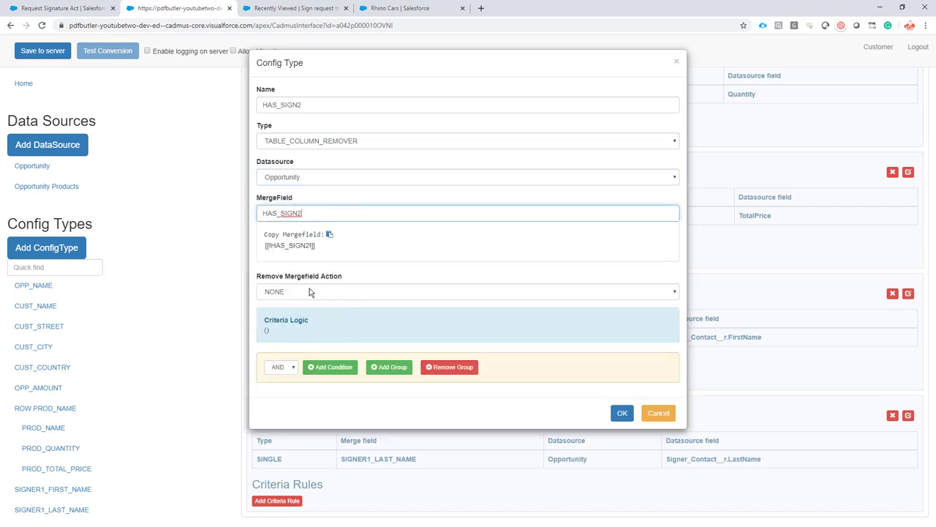
pyautogui.click(466, 291)
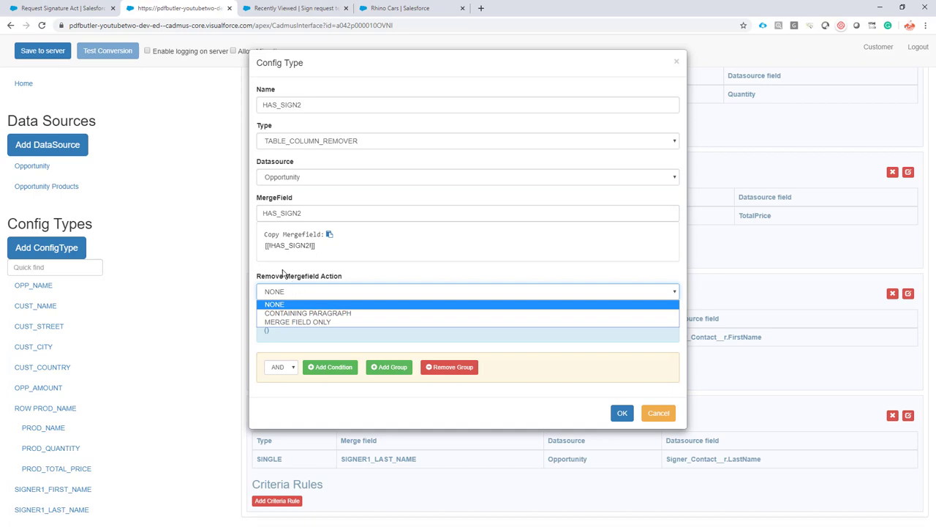
pyautogui.click(297, 321)
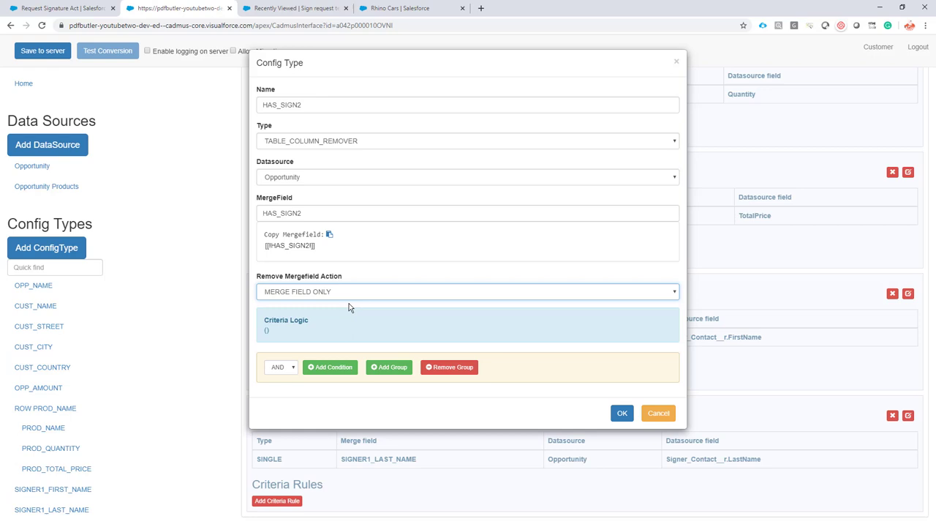
# - Add the condition Signer_Contact_2__c IS NOT EMPTY and confirm the HAS_SIGN2 config type
pyautogui.click(331, 366)
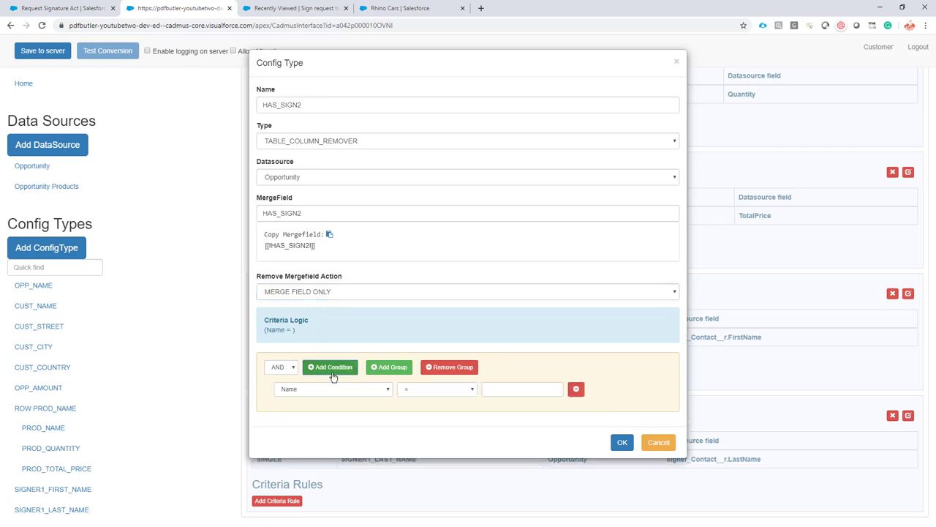
pyautogui.moveTo(335, 398)
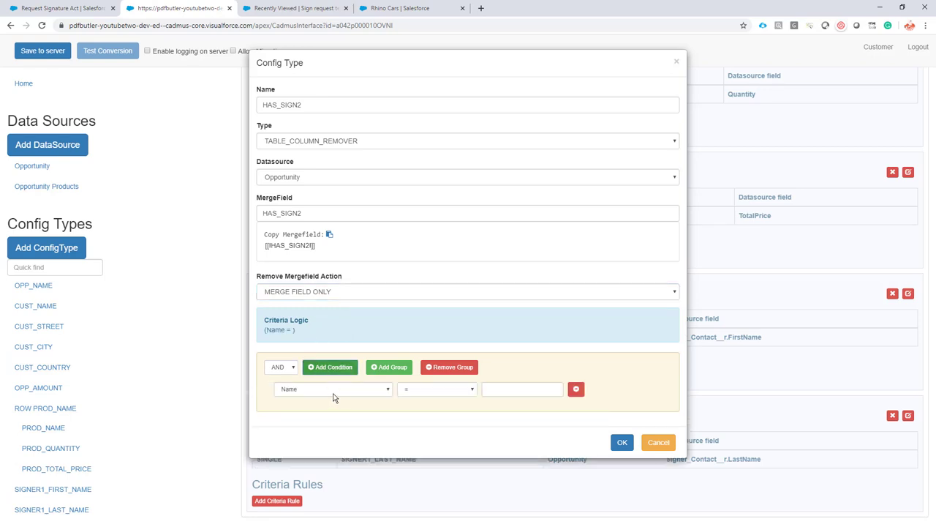
pyautogui.click(334, 389)
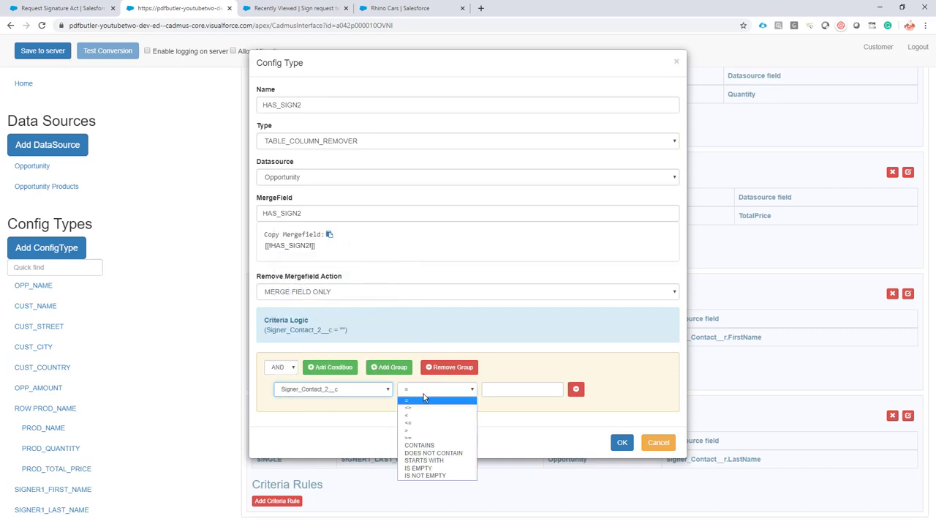
pyautogui.click(425, 474)
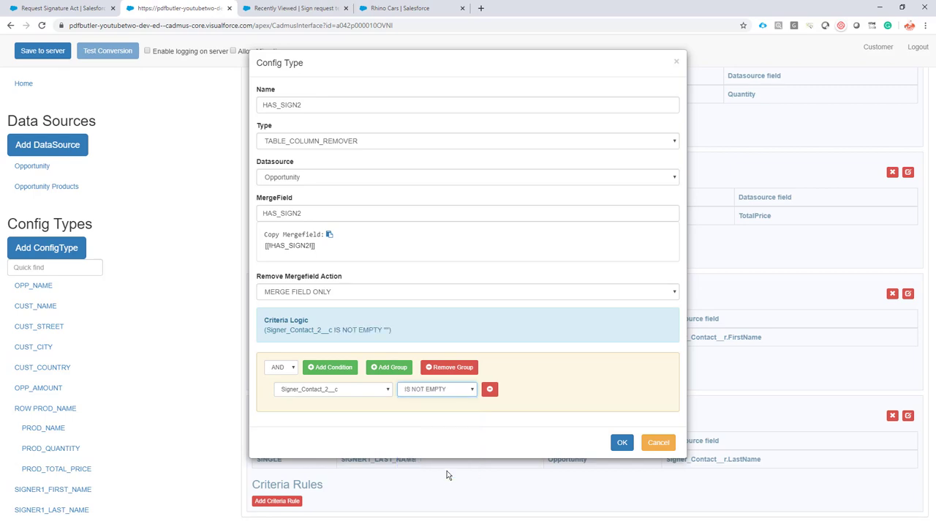
pyautogui.moveTo(455, 448)
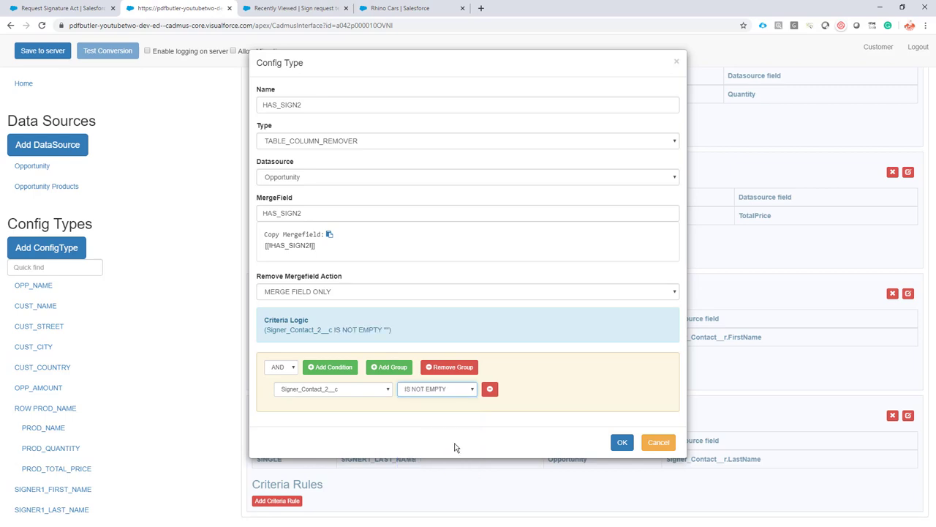
pyautogui.moveTo(488, 449)
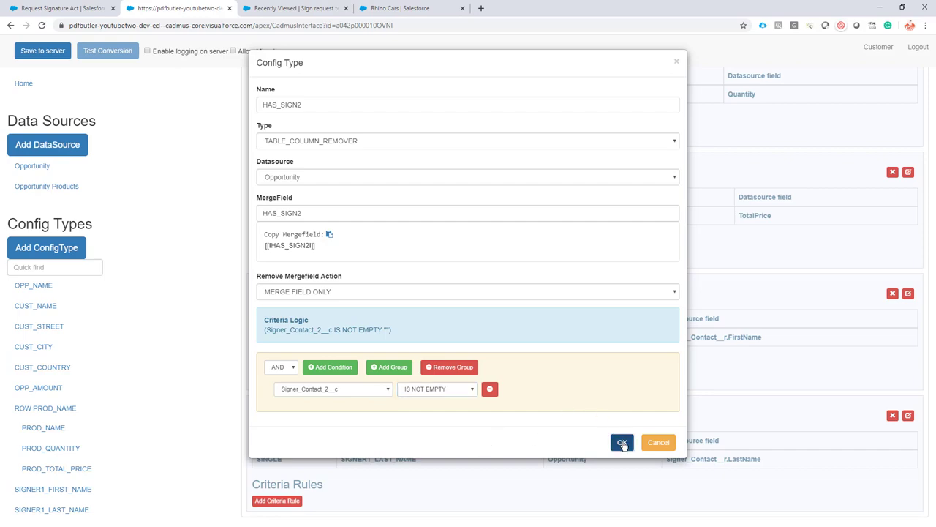
pyautogui.click(621, 442)
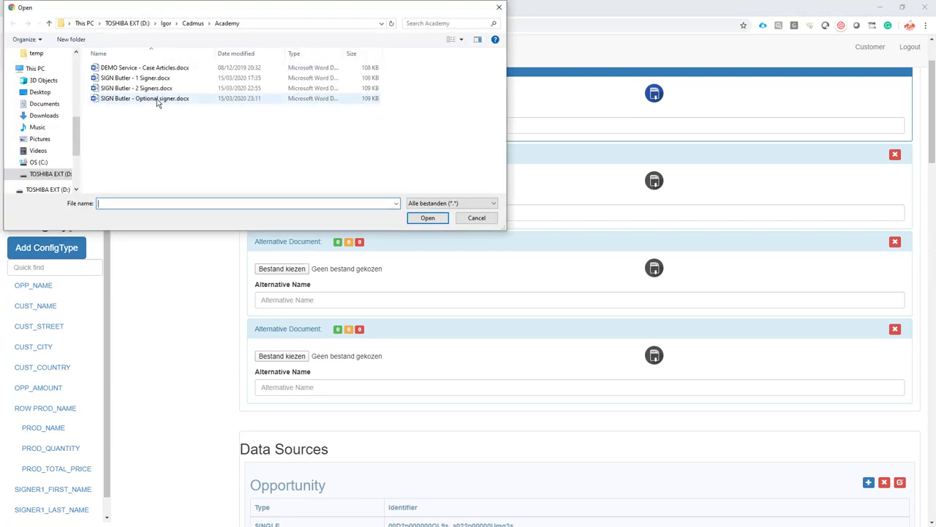
pyautogui.moveTo(155, 98)
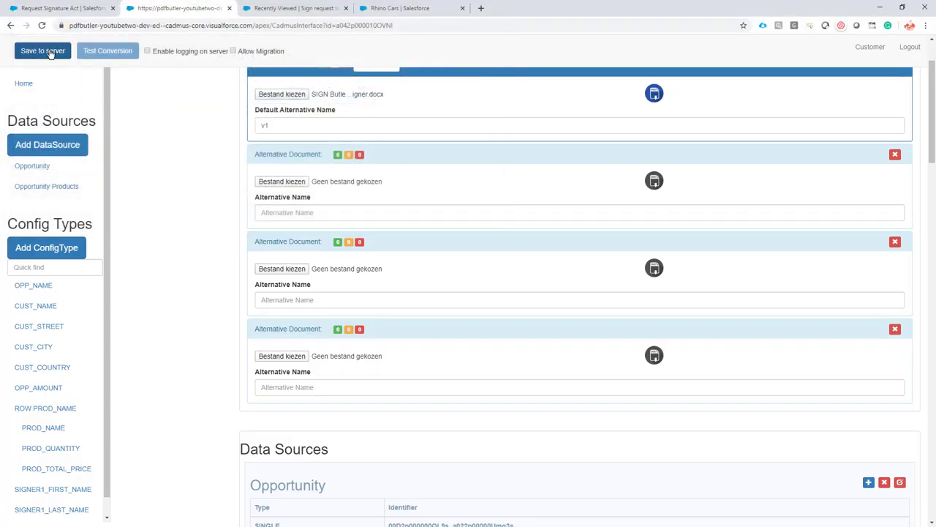
# - Upload SIGN Butler - Optional signer.docx as the default document and save it to the server
pyautogui.scroll(3)
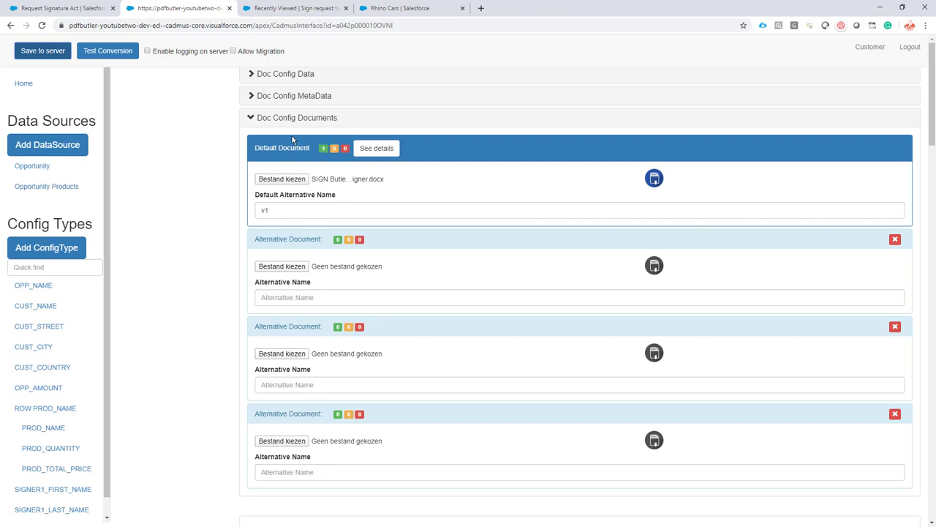
pyautogui.moveTo(58, 9)
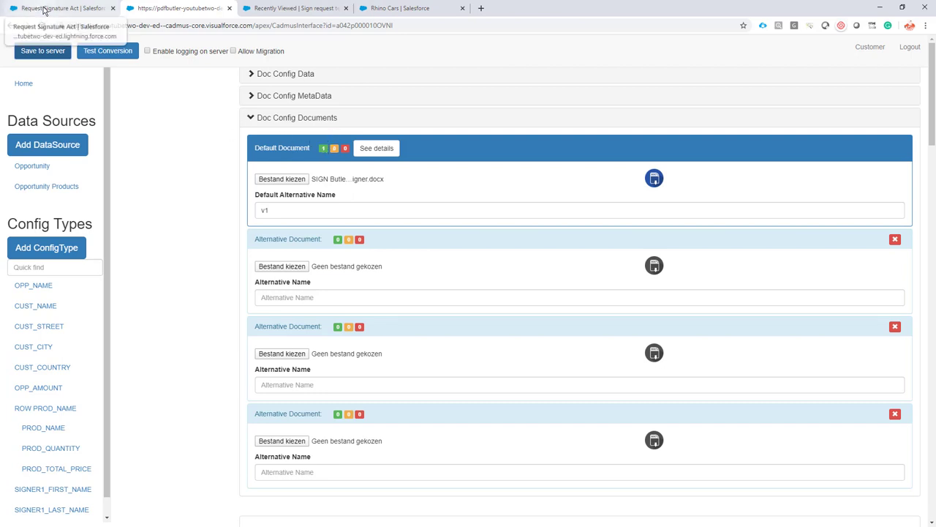
pyautogui.moveTo(413, 9)
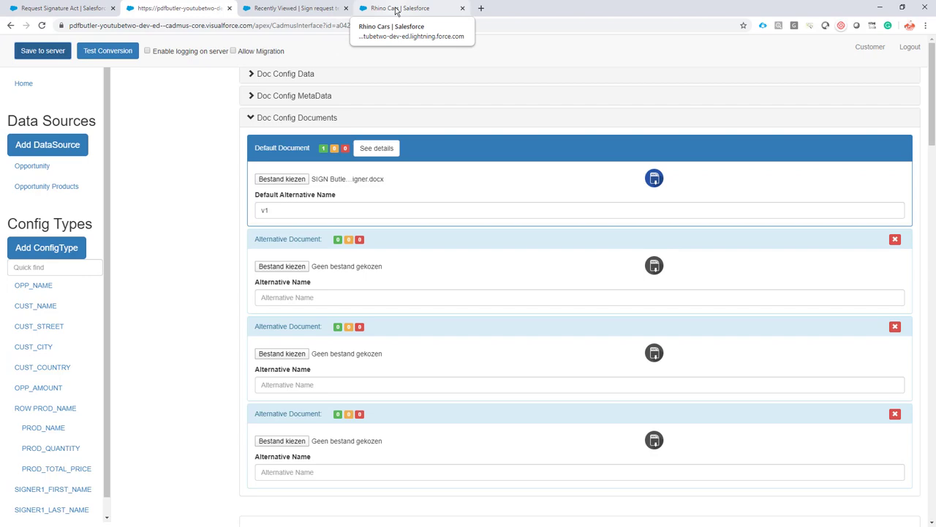
# - Preview the SIGN Butler - Demo quote on Rhino Cars, confirming Signer One and Signer Two both appear
pyautogui.click(409, 9)
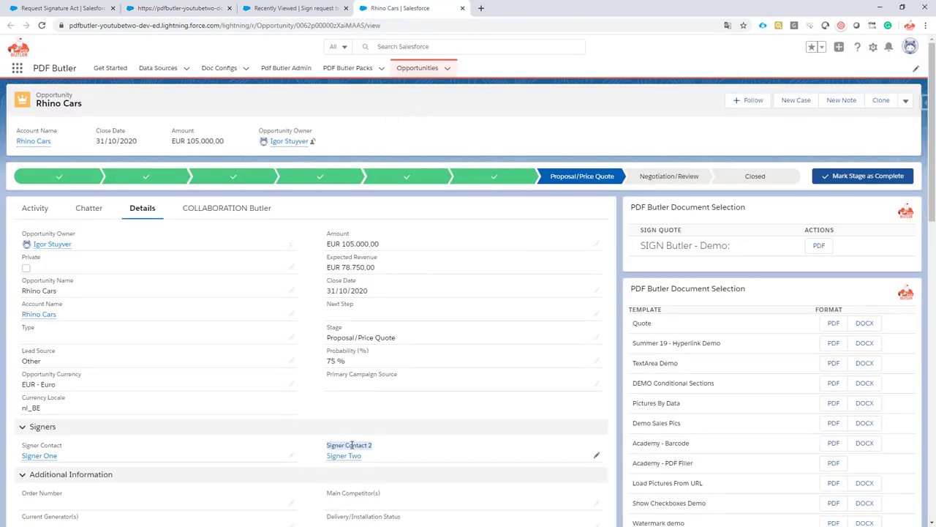
pyautogui.scroll(-3)
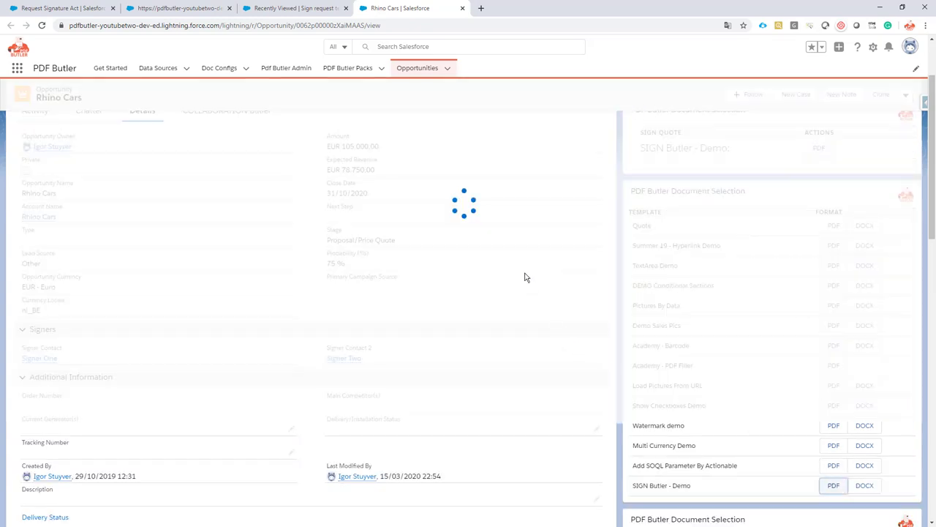
pyautogui.click(834, 486)
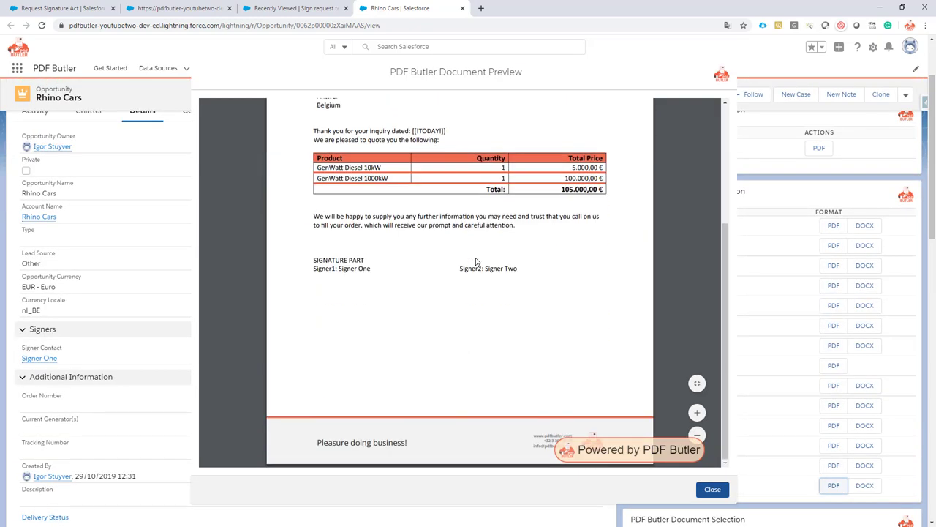
pyautogui.moveTo(465, 266)
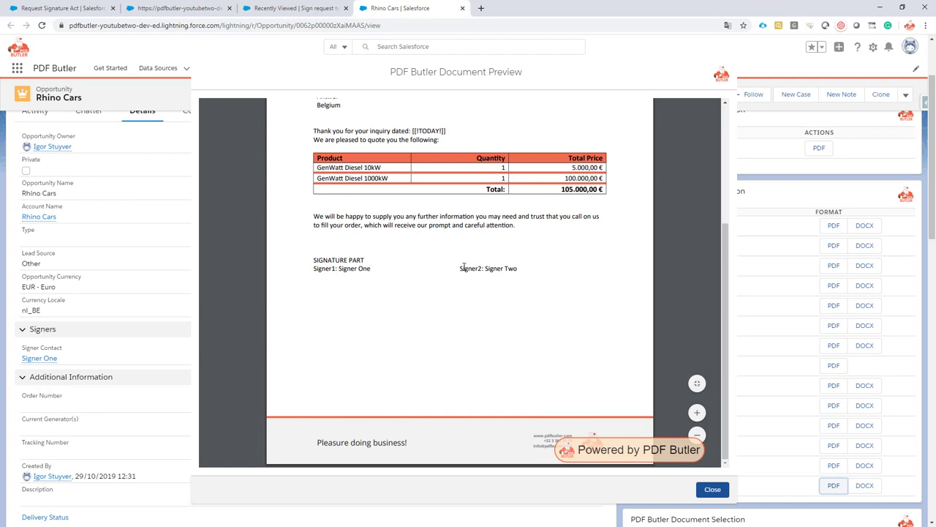
pyautogui.doubleClick(489, 268)
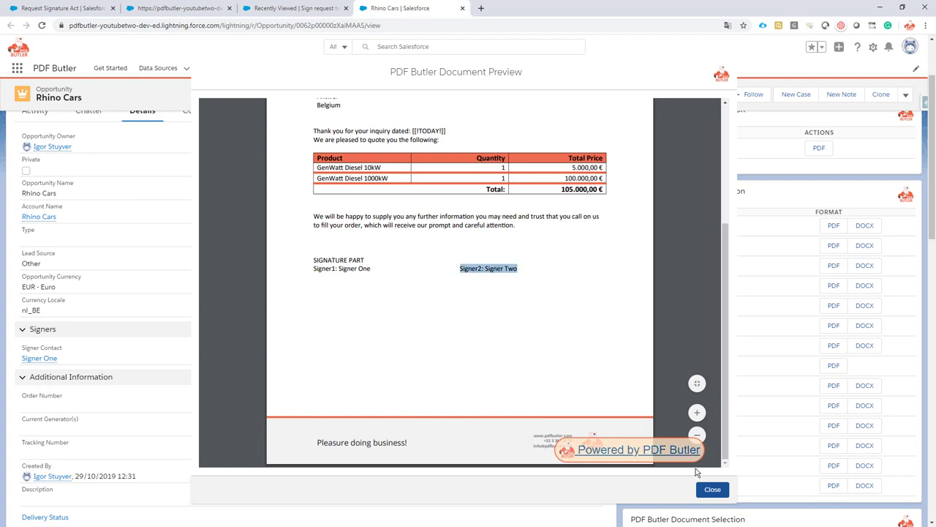
pyautogui.click(711, 488)
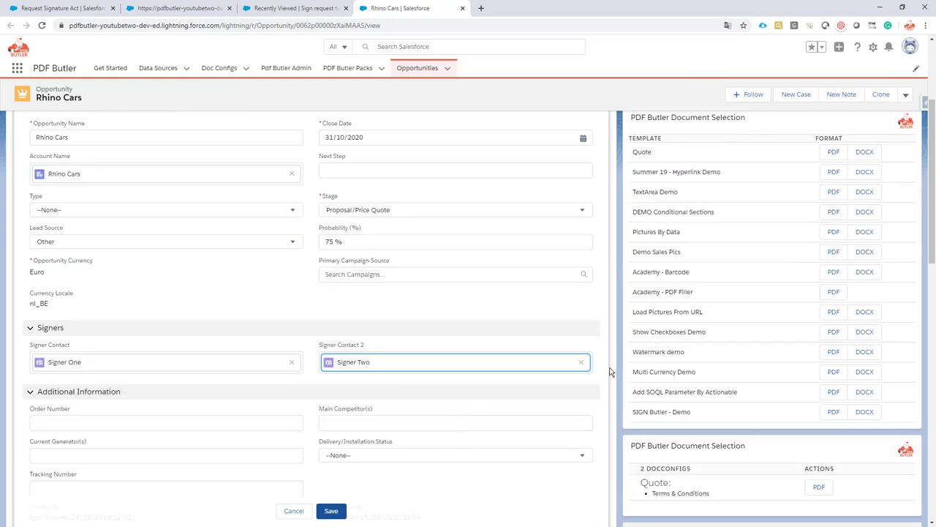
# - Clear Signer Contact 2, save Rhino Cars, and preview the demo quote now listing only Signer One
pyautogui.click(582, 361)
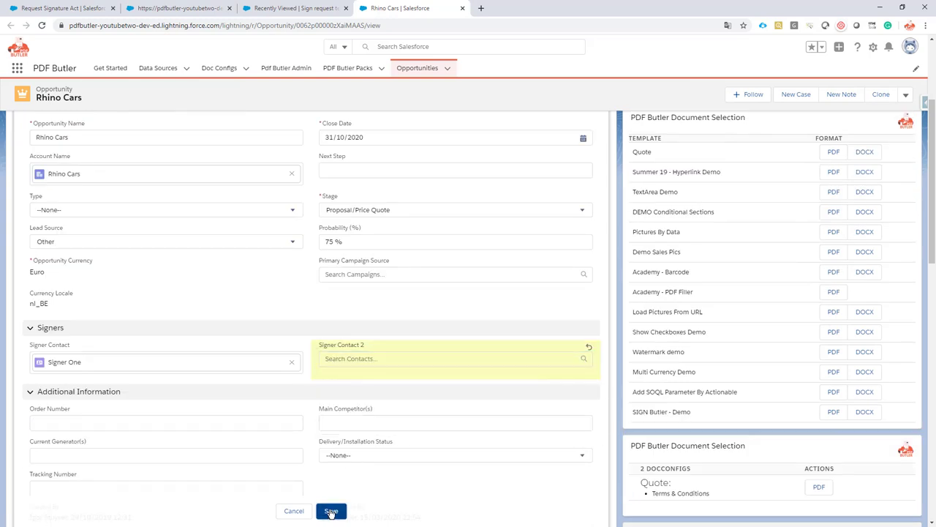
pyautogui.click(330, 511)
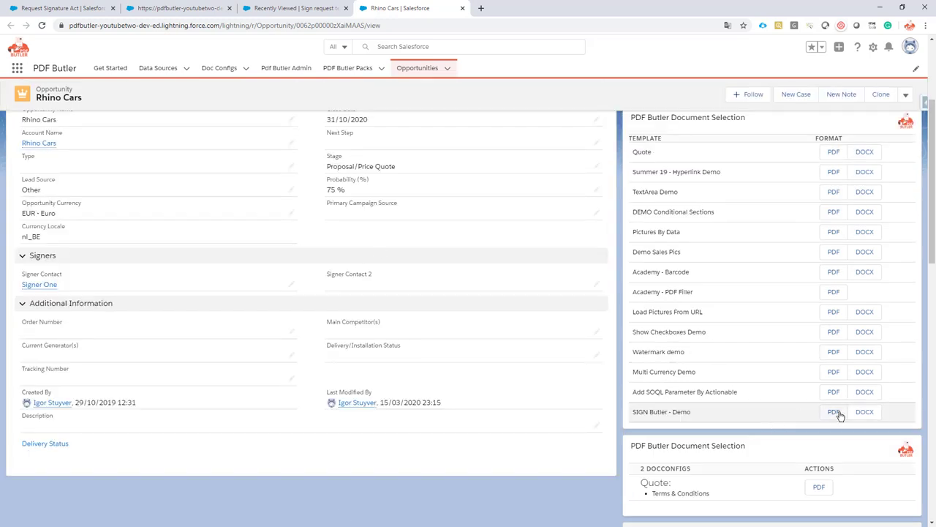
pyautogui.click(834, 411)
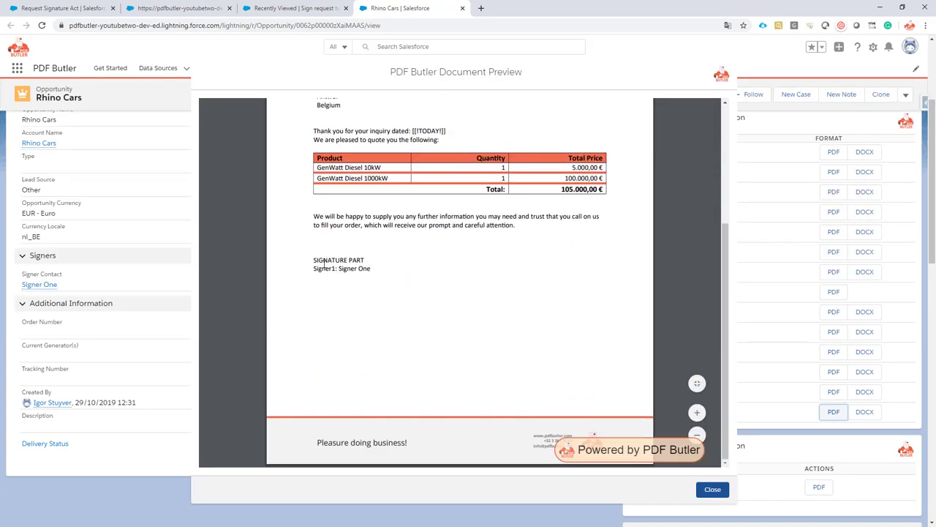
pyautogui.moveTo(713, 488)
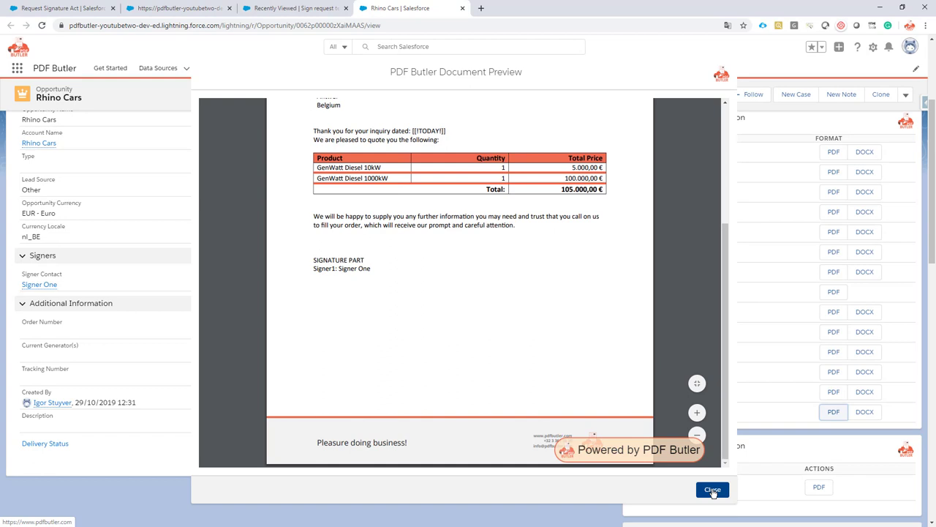
pyautogui.click(293, 9)
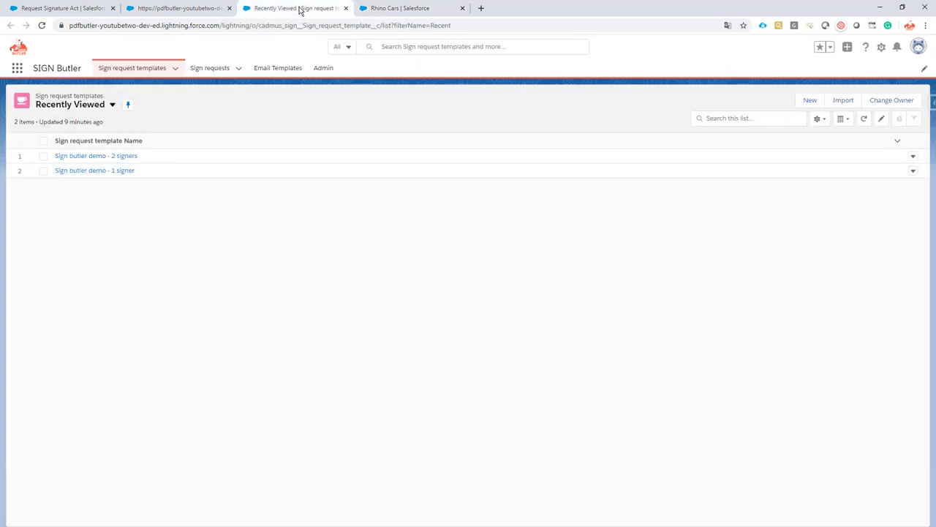
# - View the 'Sign butler demo - 2 signers' template's stakeholders mapped to the Opportunity signer contacts
pyautogui.click(97, 155)
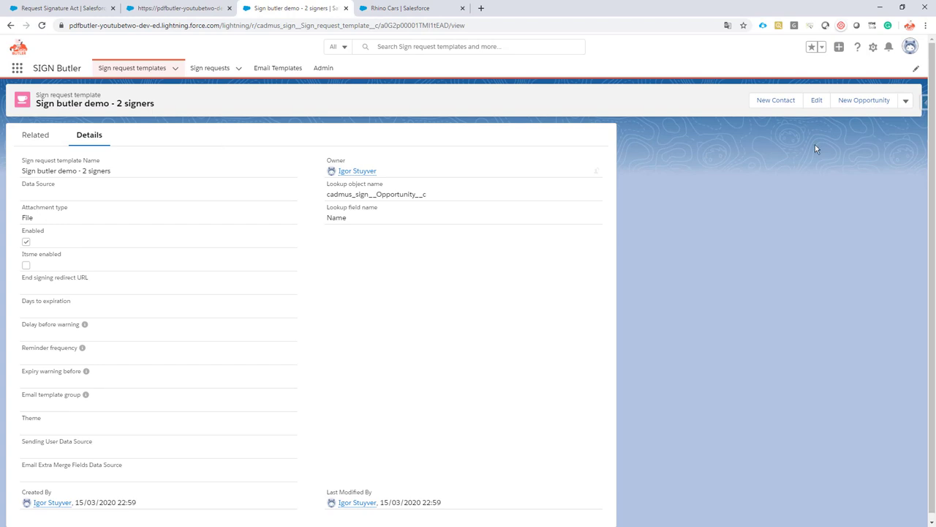
pyautogui.click(817, 99)
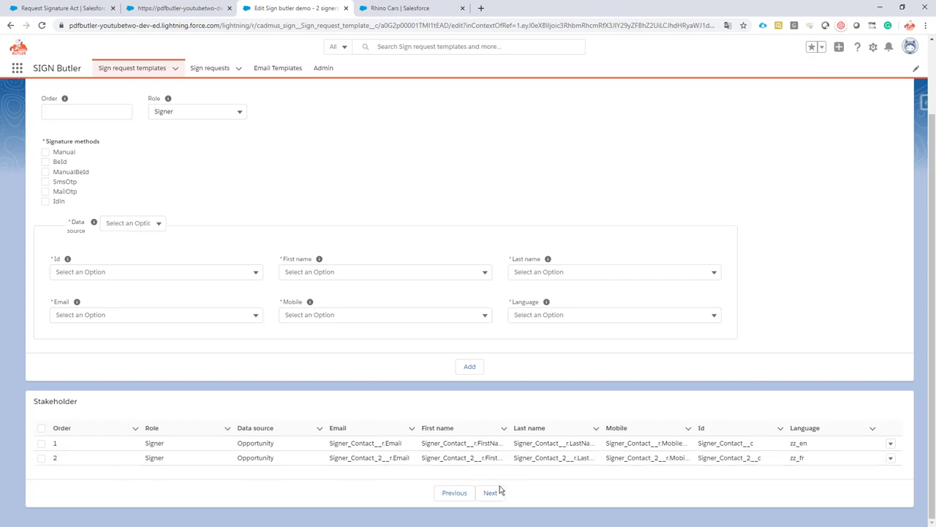
pyautogui.moveTo(132, 68)
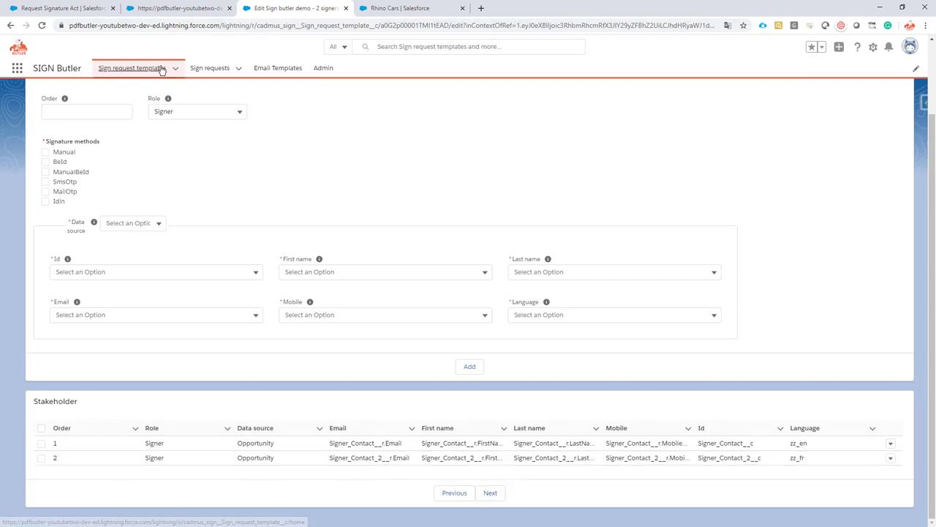
pyautogui.click(410, 9)
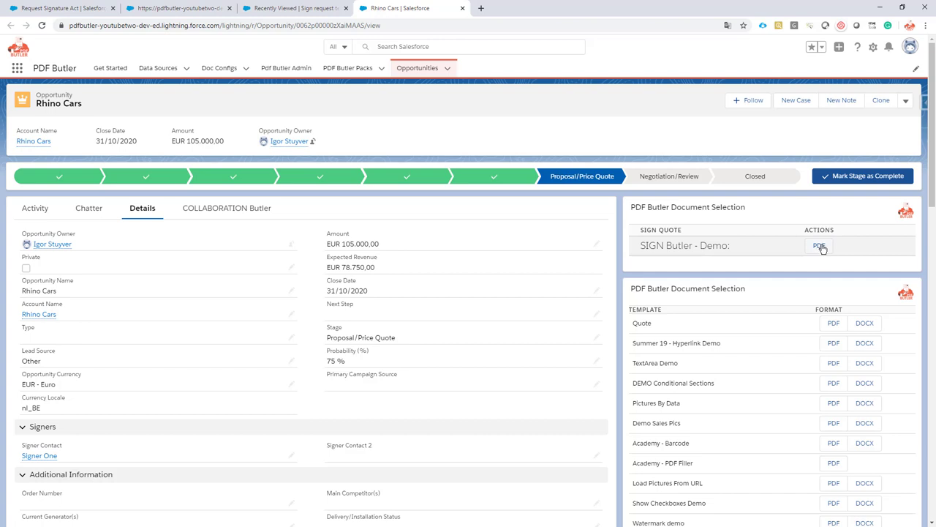
# - Send the Rhino Cars demo quote for signing and go to the SIGN Butler sign requests list
pyautogui.click(819, 245)
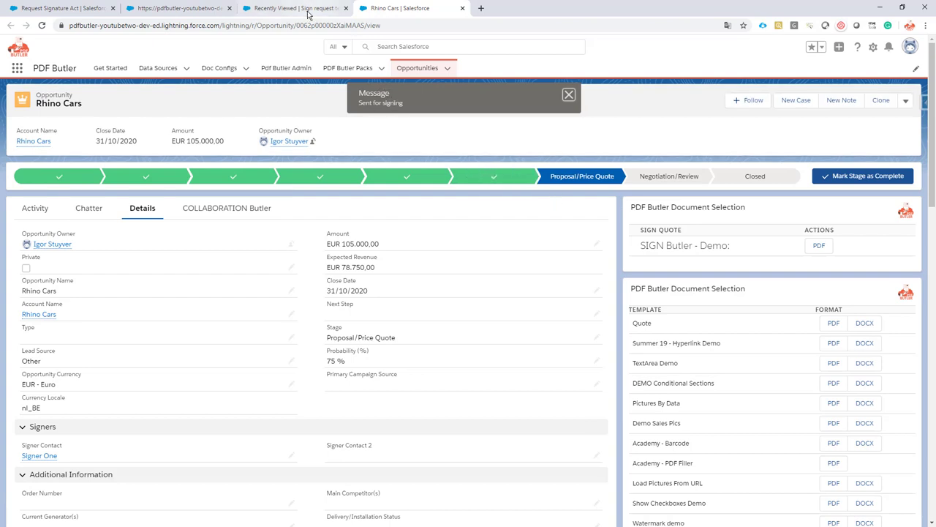
pyautogui.click(569, 93)
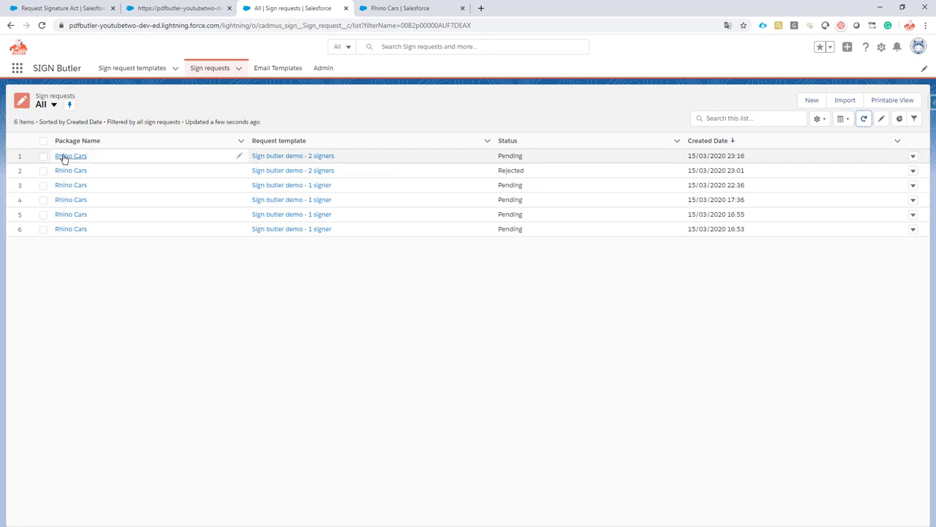
# - View the newest Rhino Cars sign request showing 0/1 signatures with only Signer One, then return to the opportunity
pyautogui.click(70, 155)
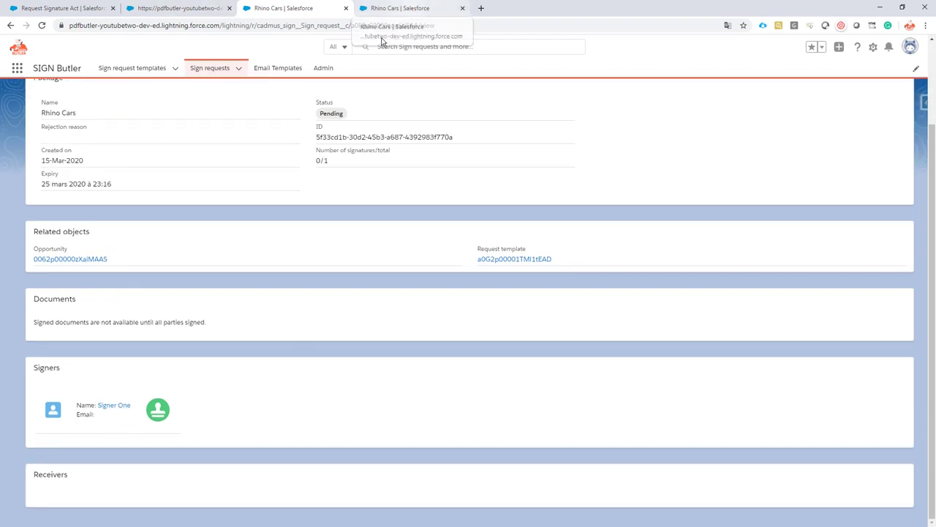
pyautogui.click(70, 258)
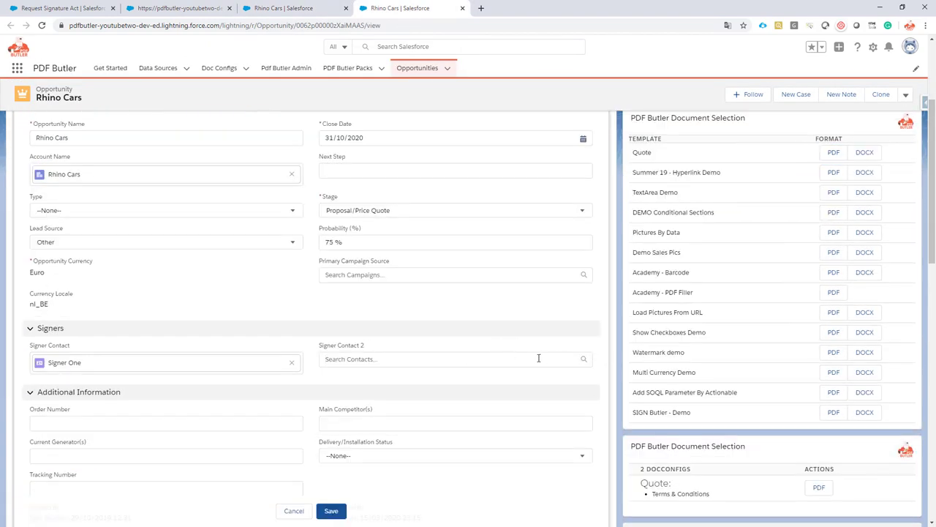
pyautogui.moveTo(436, 515)
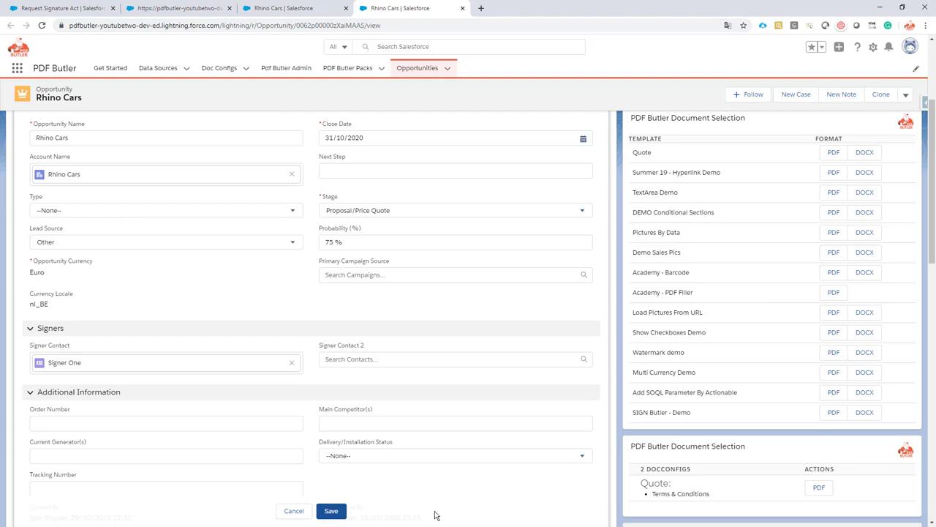
# - Save Signer Two as Signer Contact 2 and resend the SIGN Butler demo quote via PDF
pyautogui.click(454, 359)
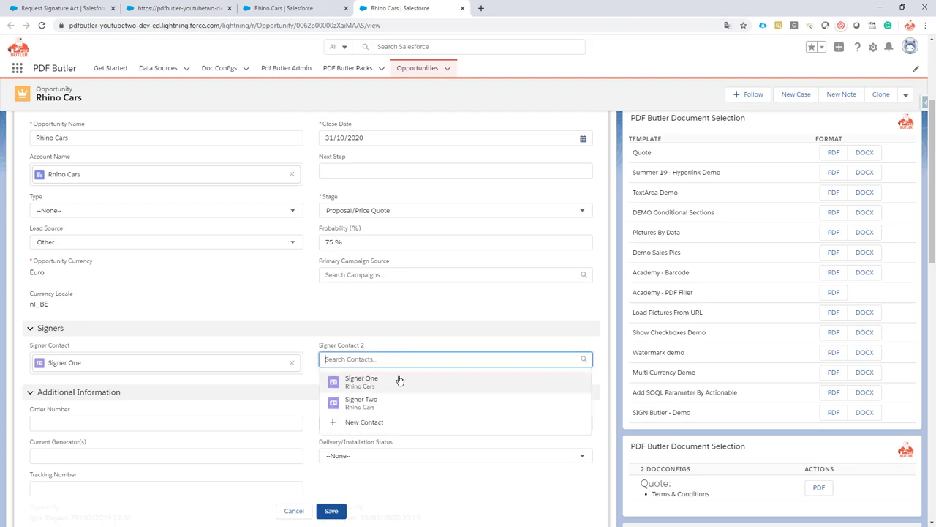
pyautogui.click(361, 402)
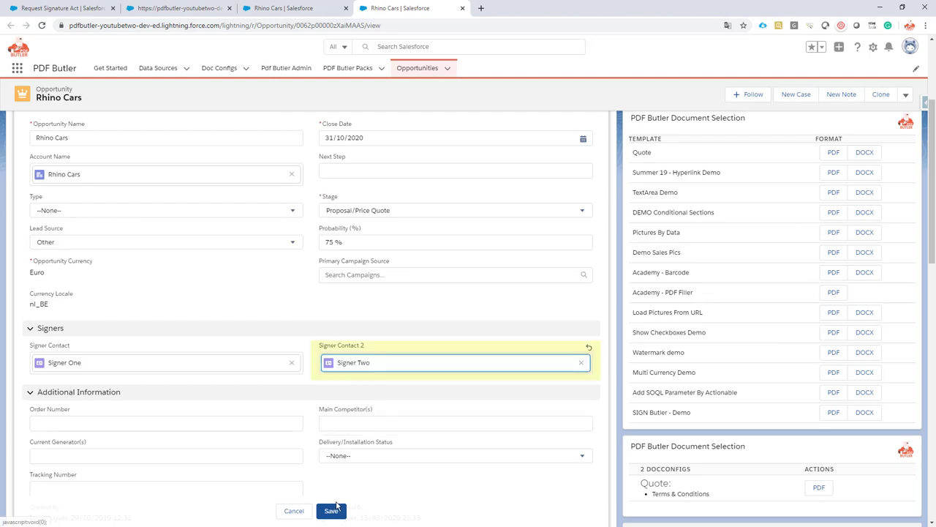
pyautogui.click(330, 511)
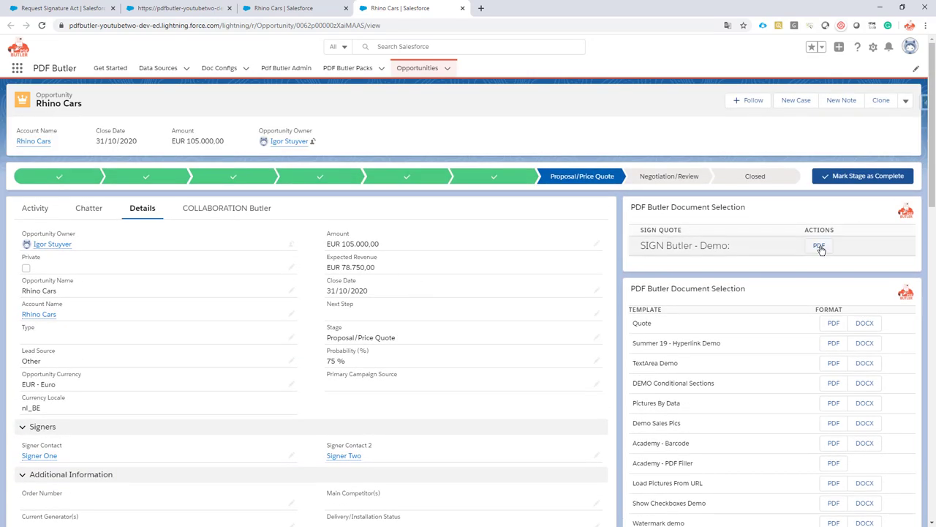
pyautogui.click(819, 246)
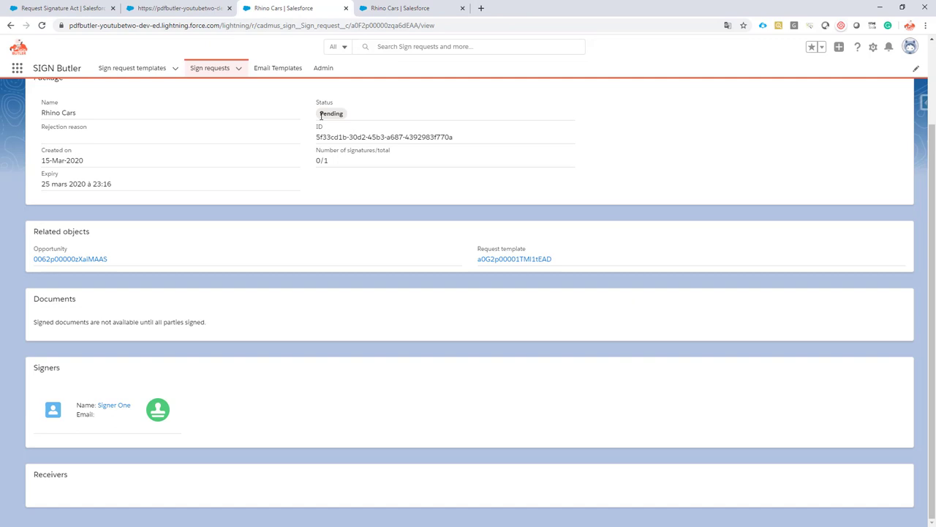
# - Return to Sign requests and view the newest Rhino Cars package pending at 0/2 signatures
pyautogui.click(209, 67)
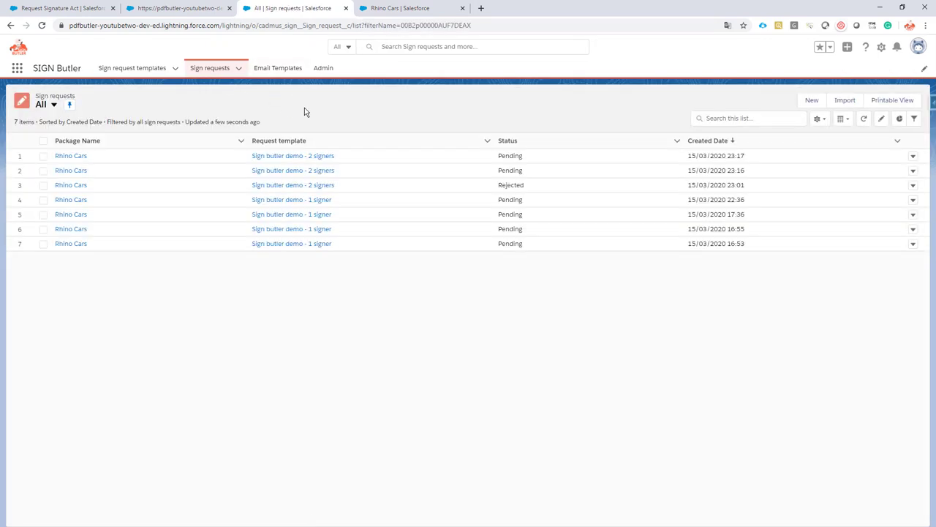
pyautogui.moveTo(70, 155)
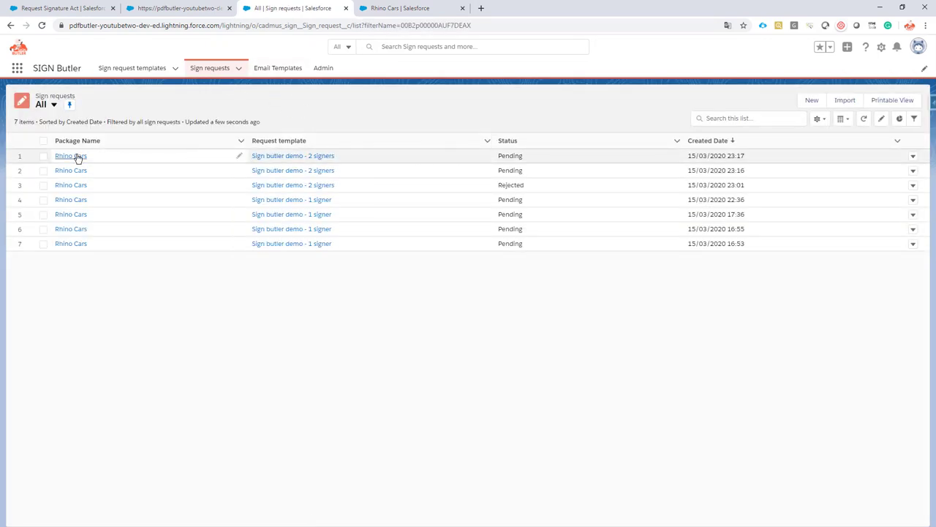
pyautogui.click(70, 155)
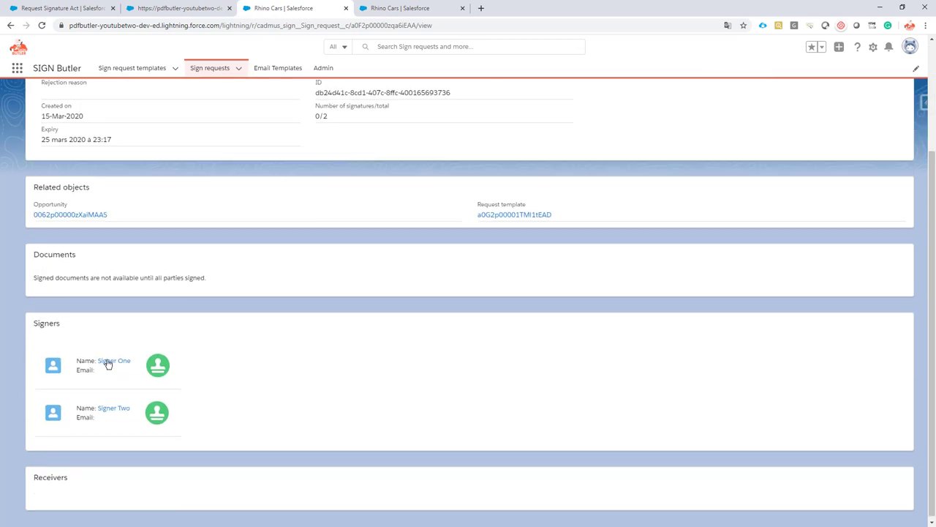
pyautogui.moveTo(334, 364)
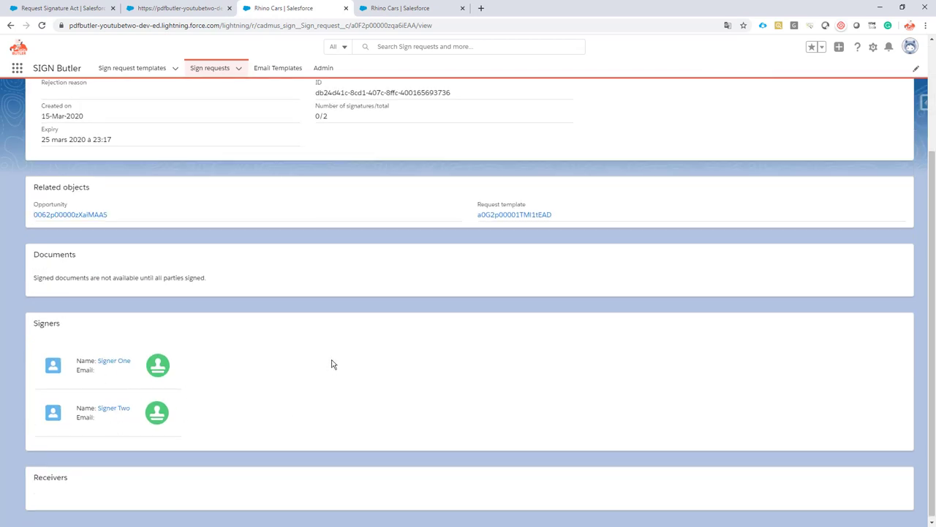
pyautogui.scroll(3)
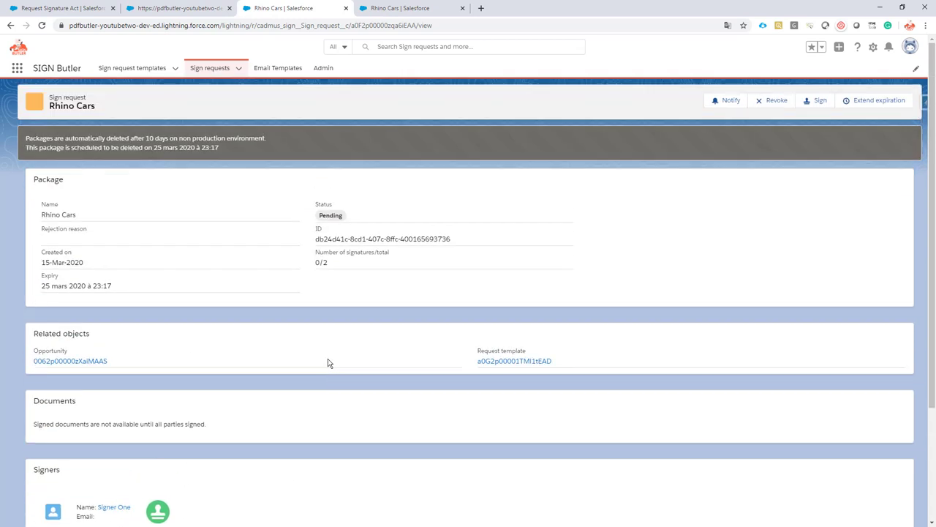